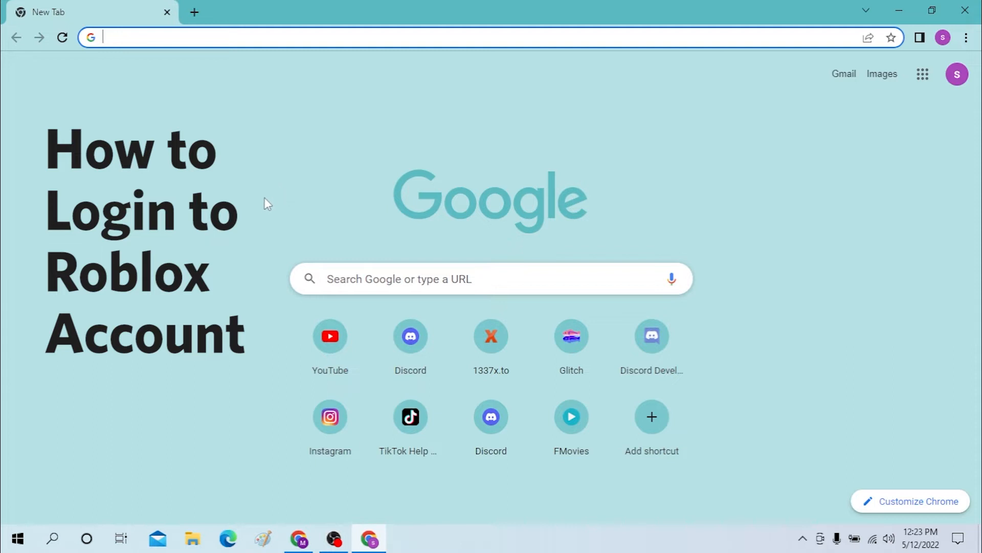
{"action": "mouse_move", "coordinate": [214, 230]}
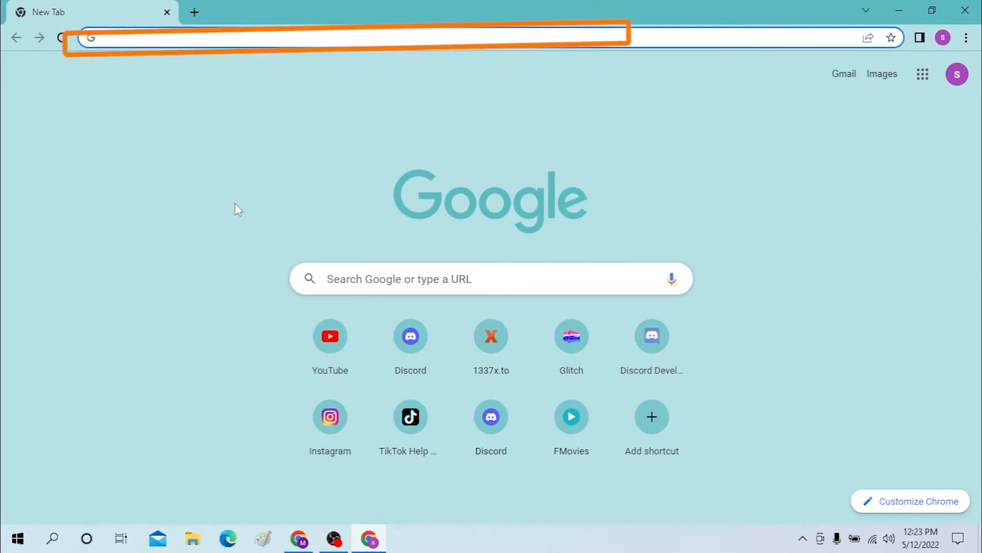
Step: Search the web for 'roblox login' and open the Login to Roblox result at roblox.com/NewLogin
{"action": "left_click", "coordinate": [376, 43]}
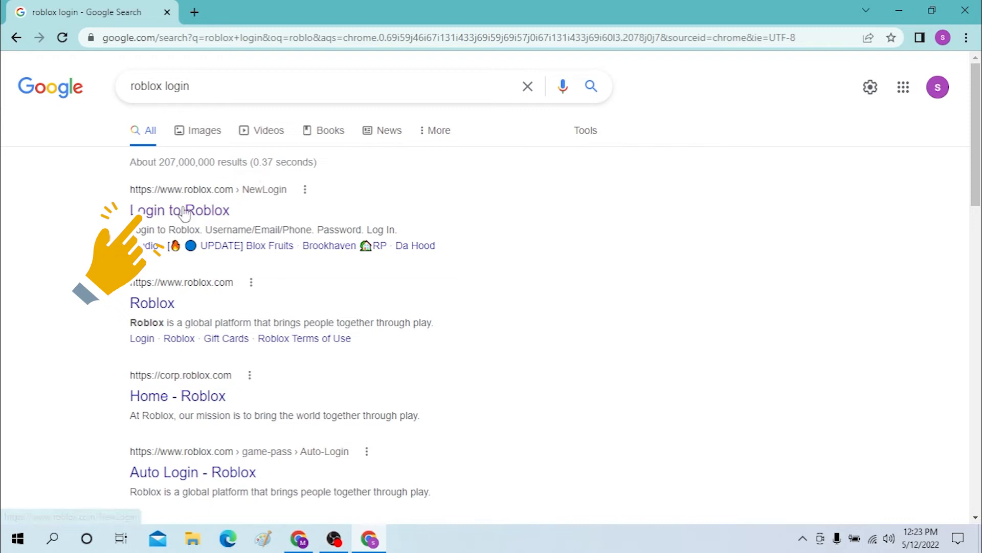
{"action": "left_click", "coordinate": [179, 210]}
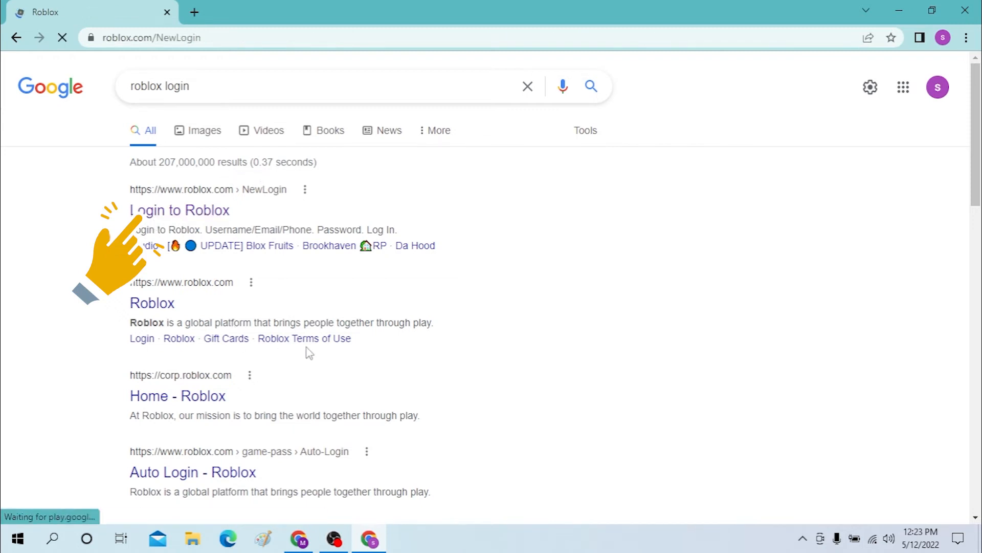
{"action": "left_click", "coordinate": [178, 209]}
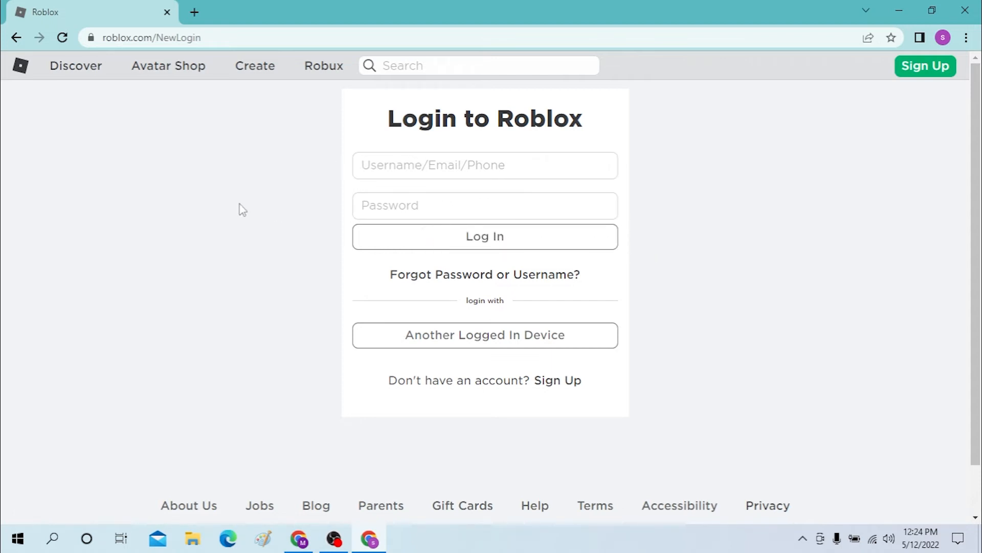
{"action": "mouse_move", "coordinate": [205, 232]}
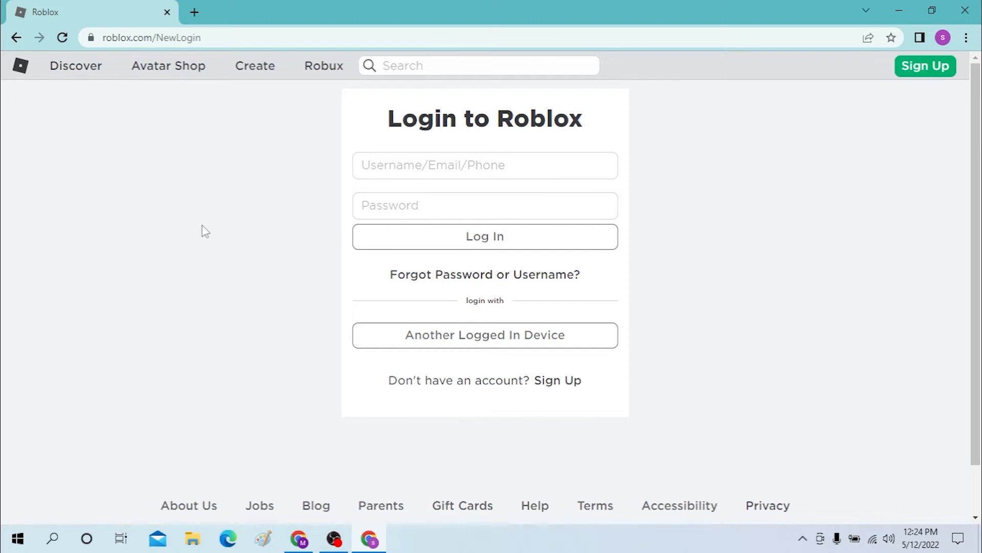
{"action": "mouse_move", "coordinate": [605, 401]}
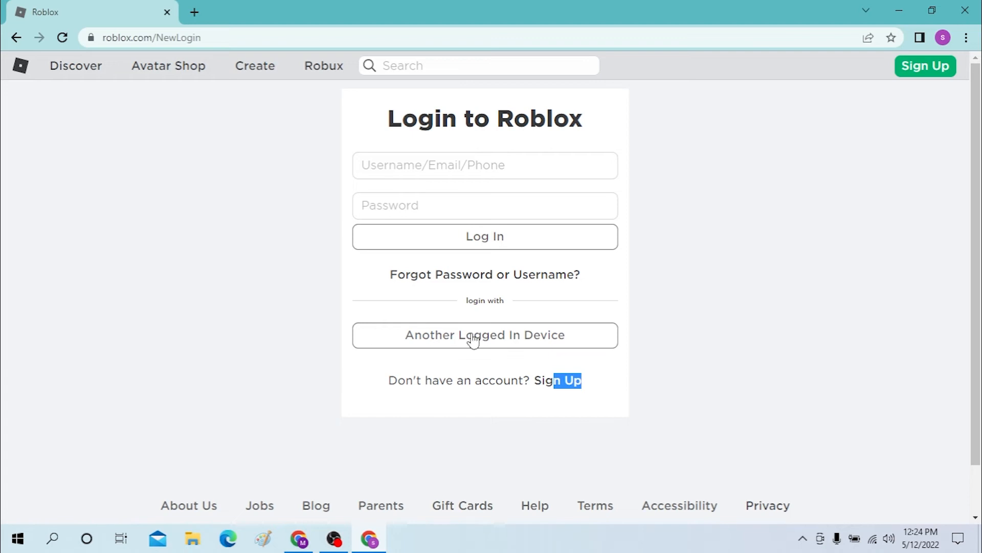
{"action": "mouse_move", "coordinate": [246, 283]}
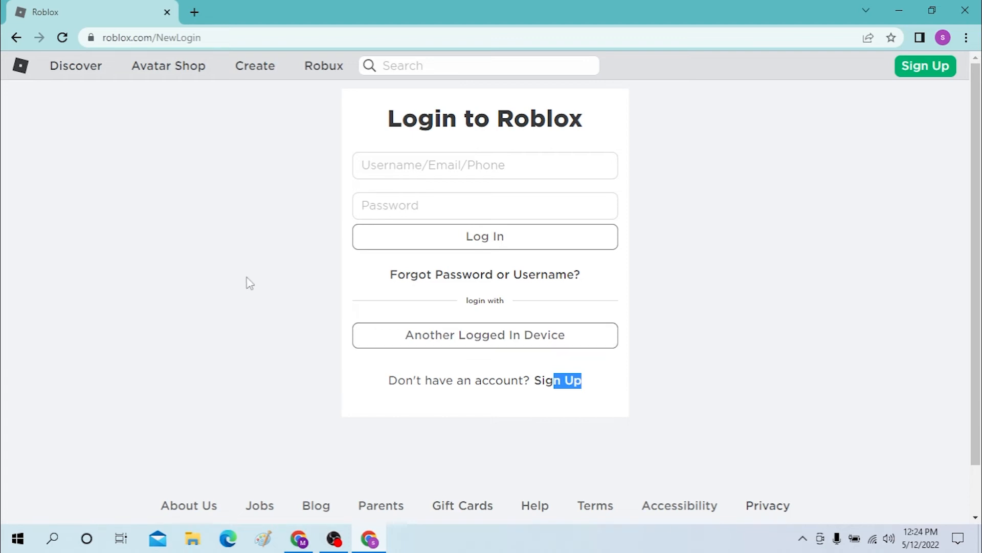
{"action": "mouse_move", "coordinate": [315, 379]}
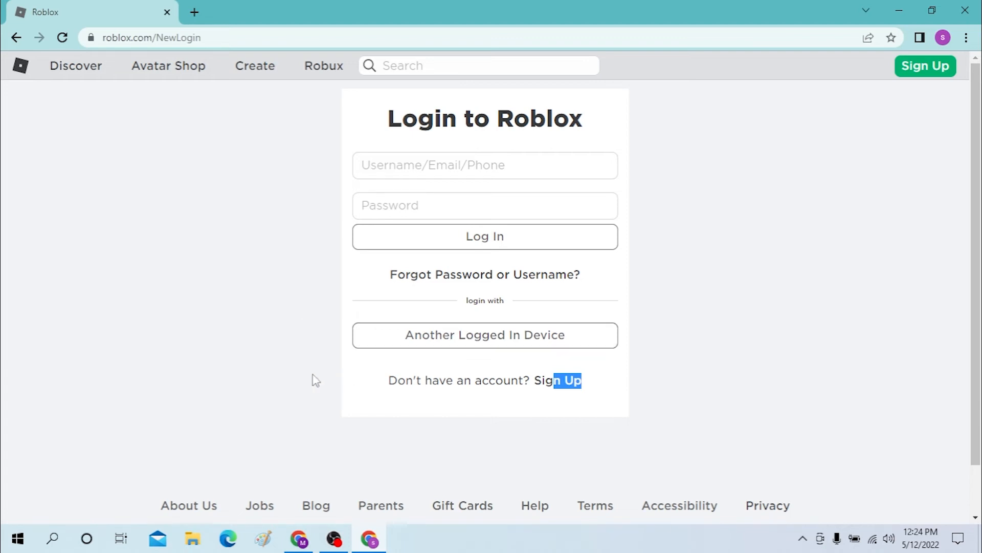